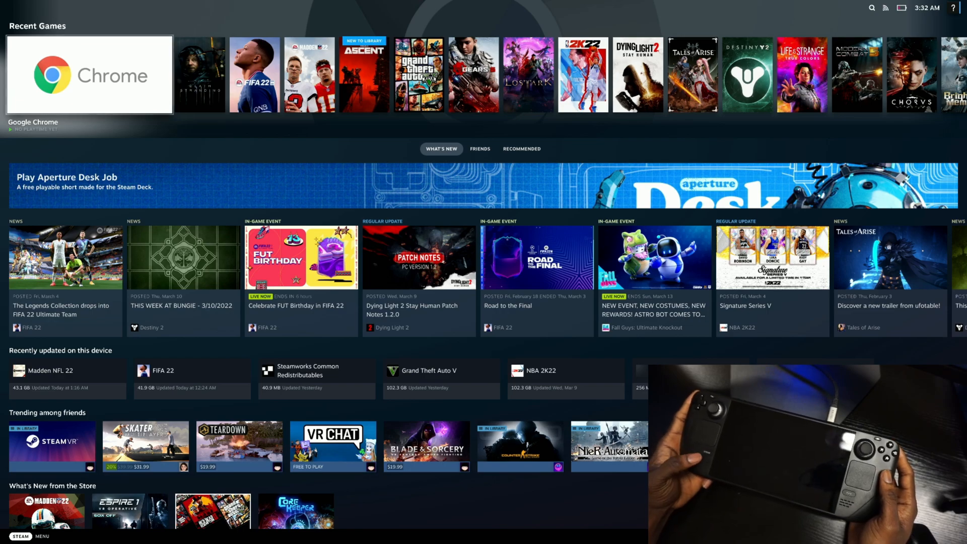
Step: Bring up the STEAM main menu, dismiss it, then bring it up again over the Home screen
click(20, 535)
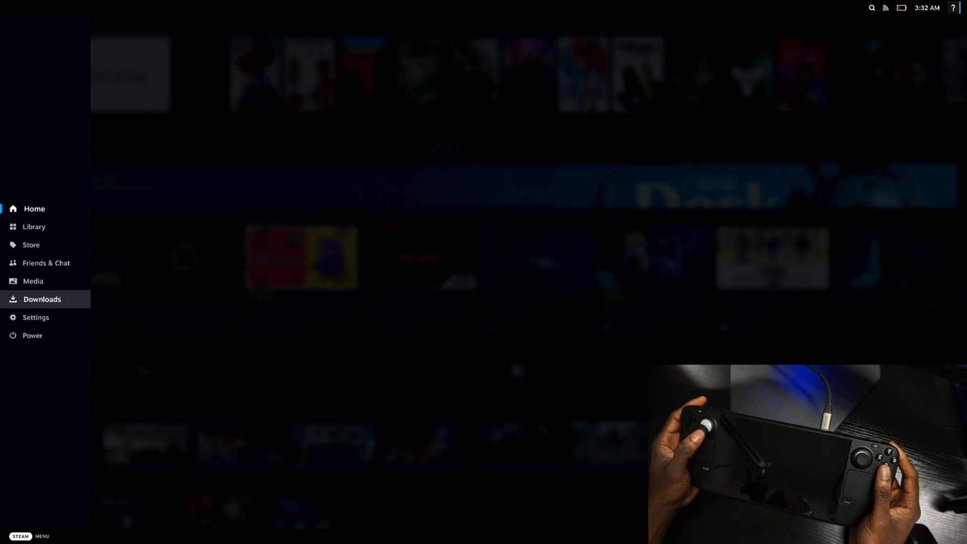
click(32, 334)
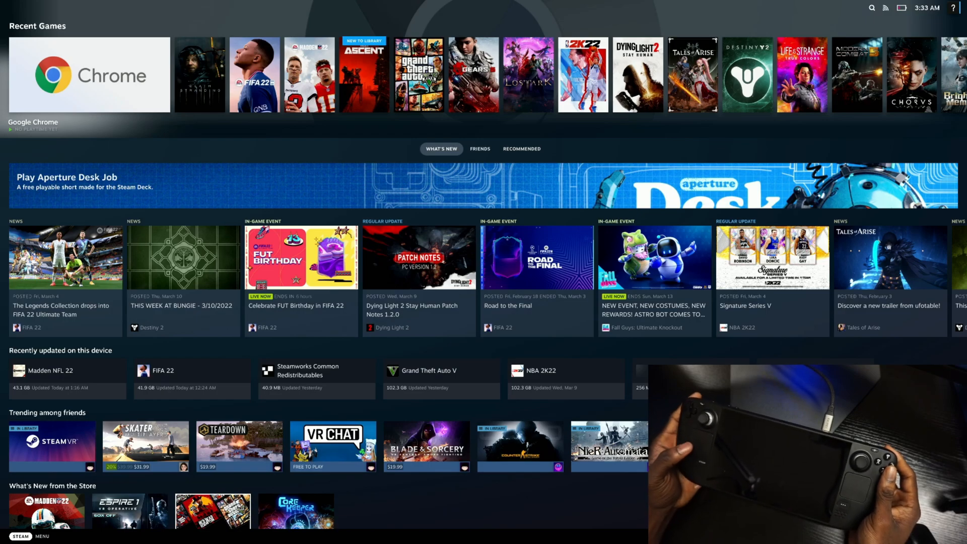
click(20, 536)
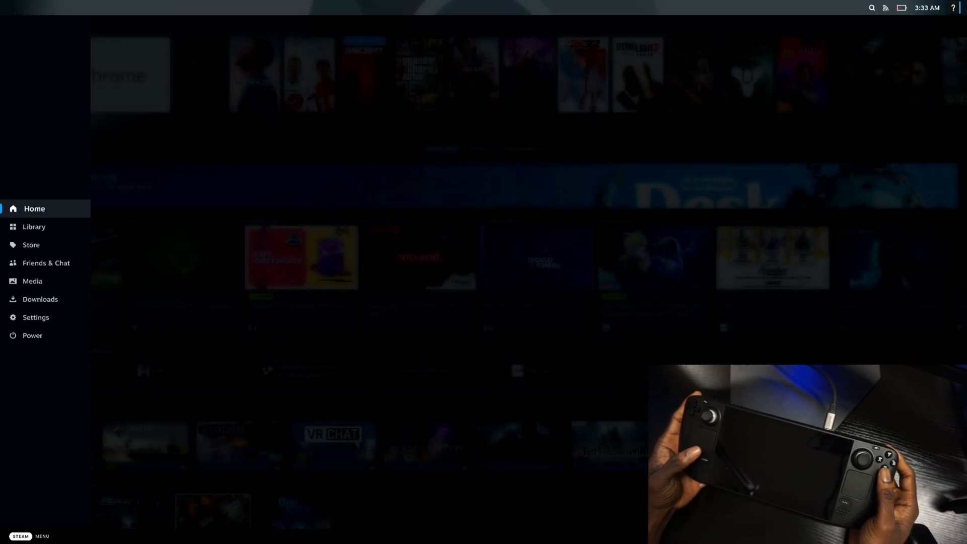
mouse_move(34, 227)
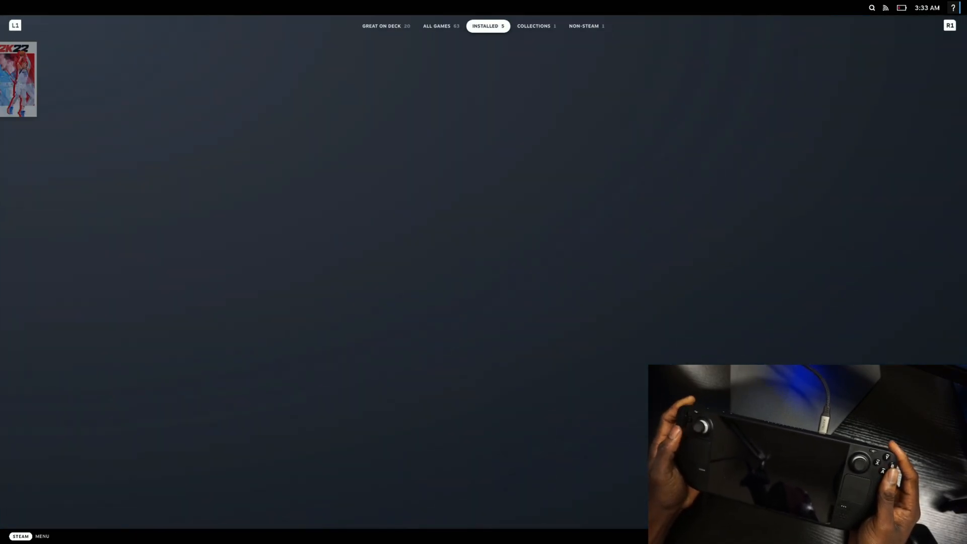
Step: Launch Google Chrome from the Library's Non-Steam tab
click(584, 26)
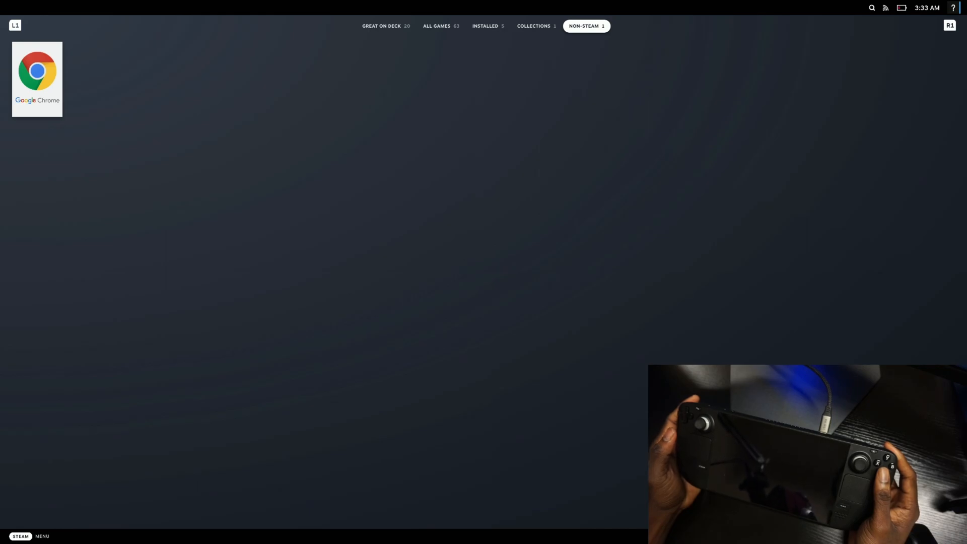
click(38, 78)
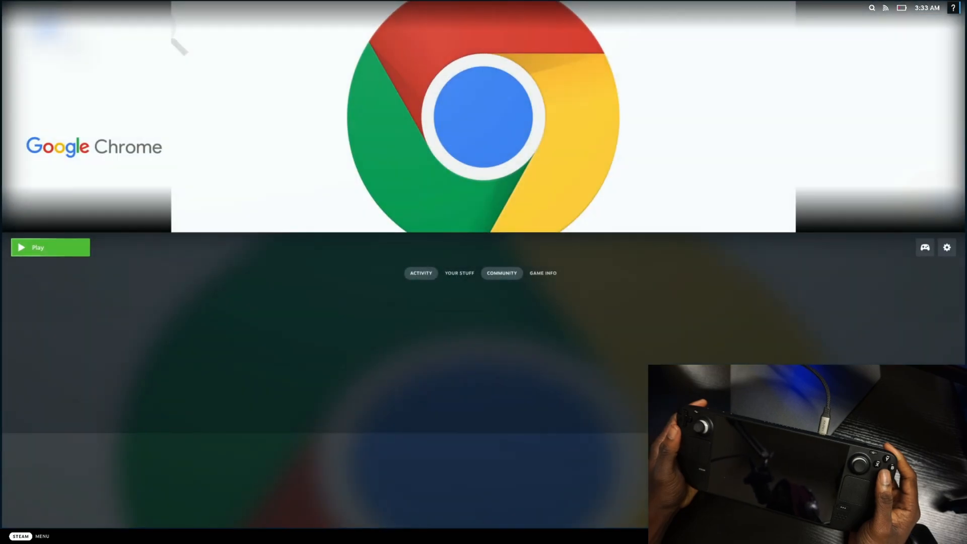
click(38, 248)
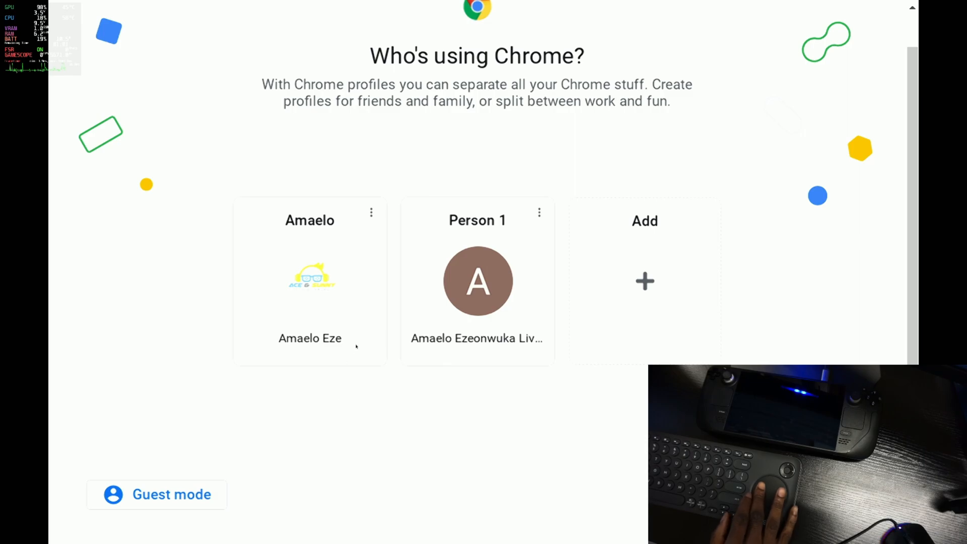
mouse_move(327, 282)
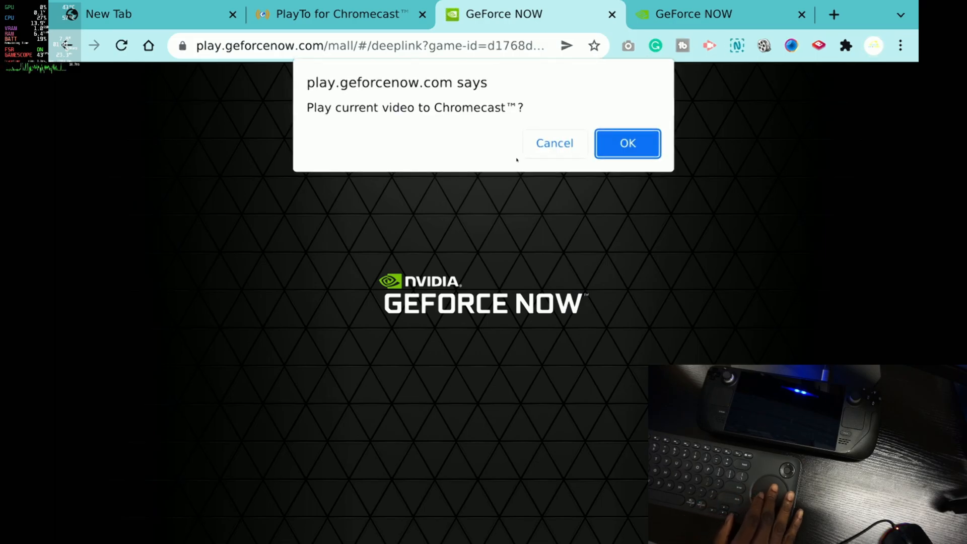
Step: Cancel the Chromecast prompt and start Destiny 2 from GeForce NOW's My Library
click(627, 143)
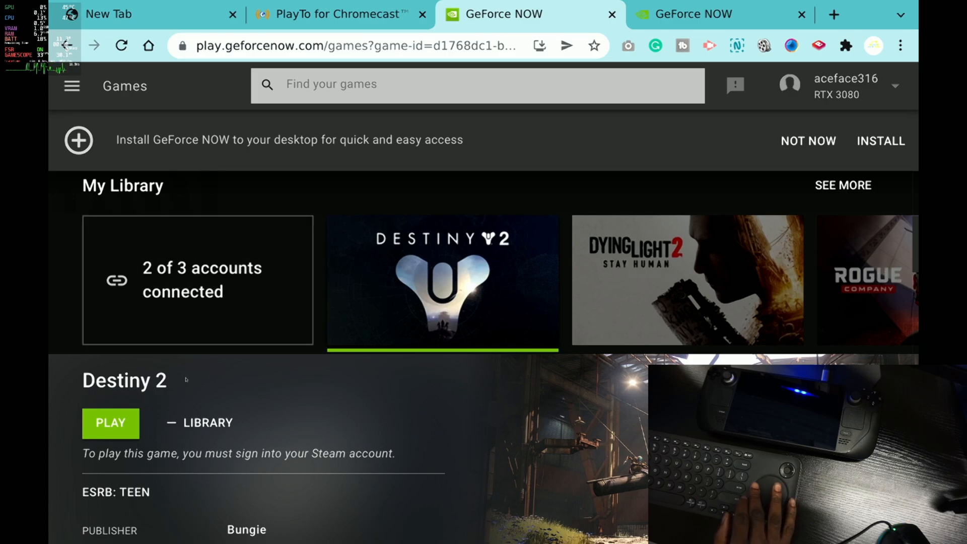
click(111, 423)
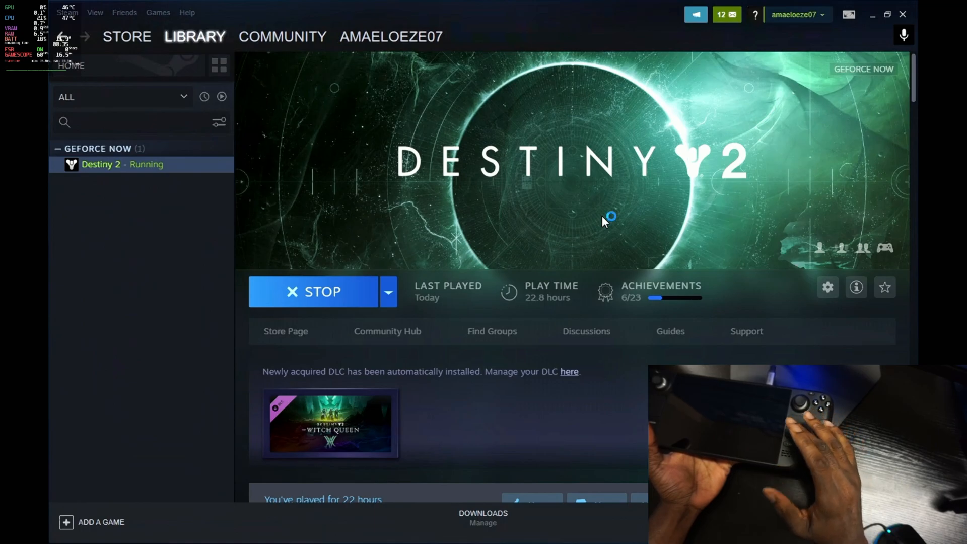
mouse_move(580, 213)
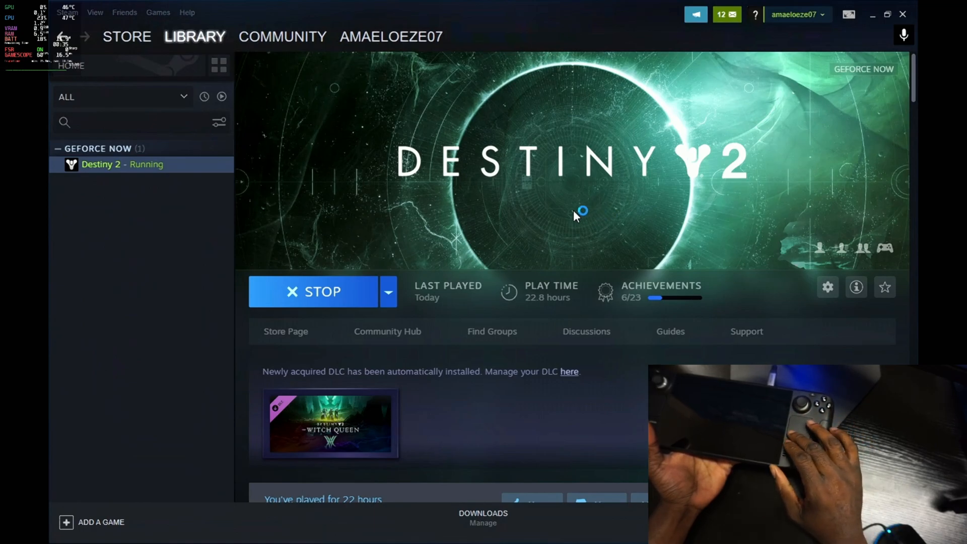
mouse_move(834, 40)
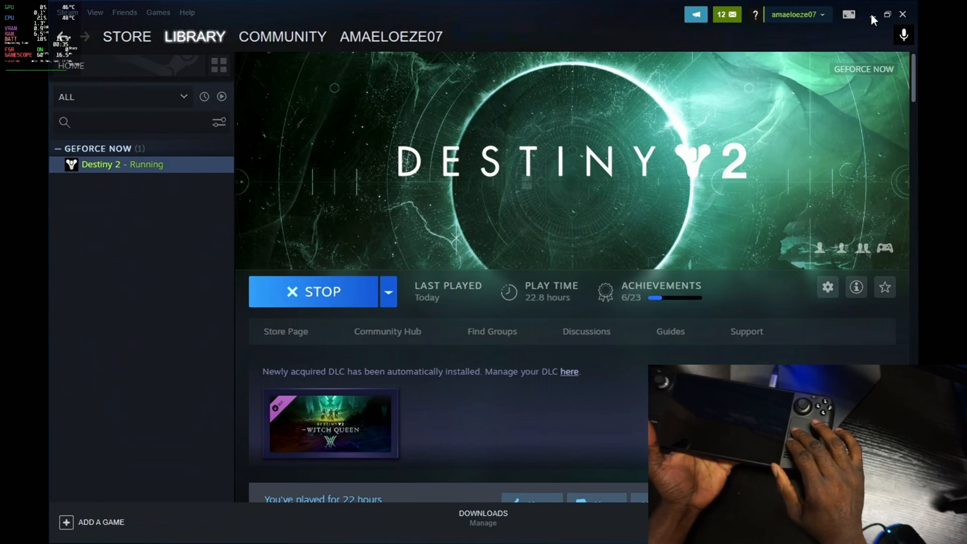
mouse_move(875, 20)
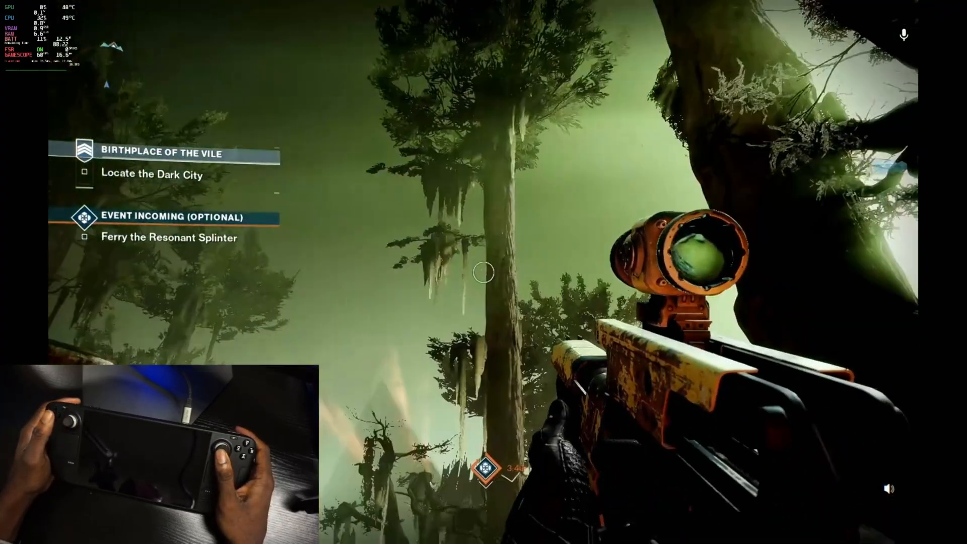
mouse_move(483, 276)
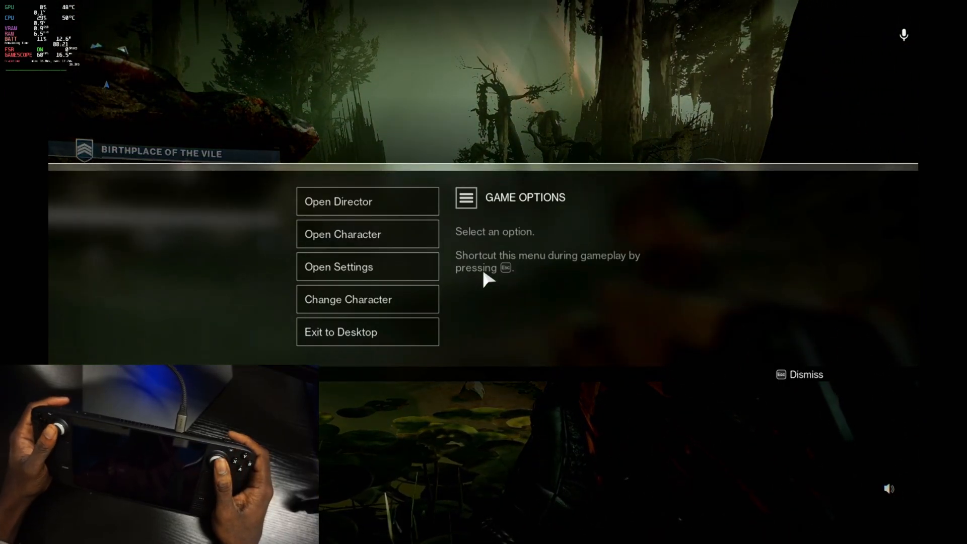
mouse_move(367, 235)
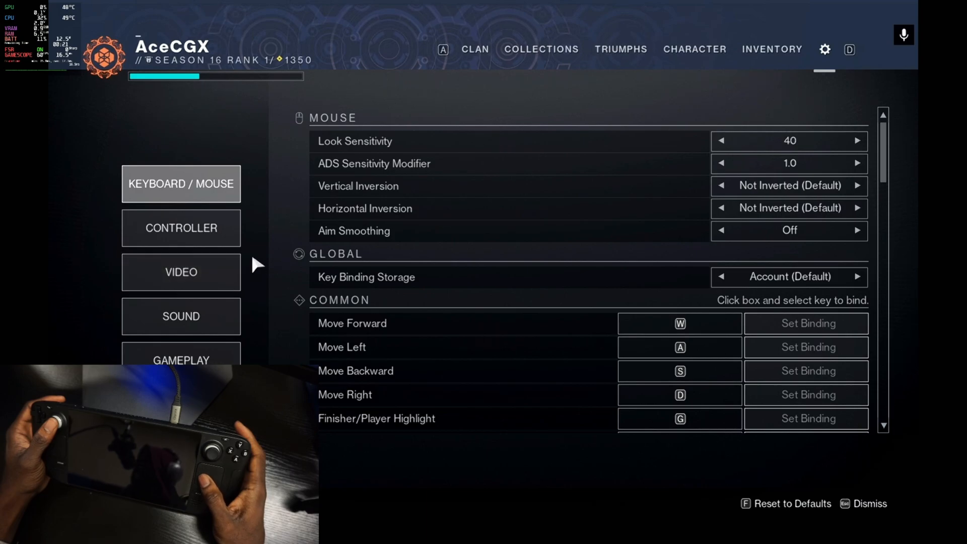
Step: Show the VIDEO settings and scroll through resolution, Vsync, framerate cap, texture and shadow options
click(181, 272)
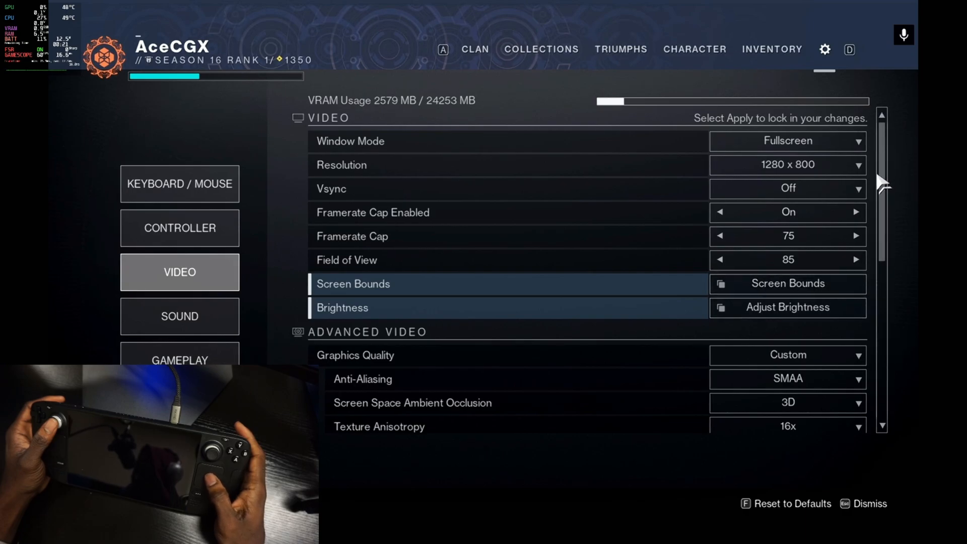
scroll(down, 3)
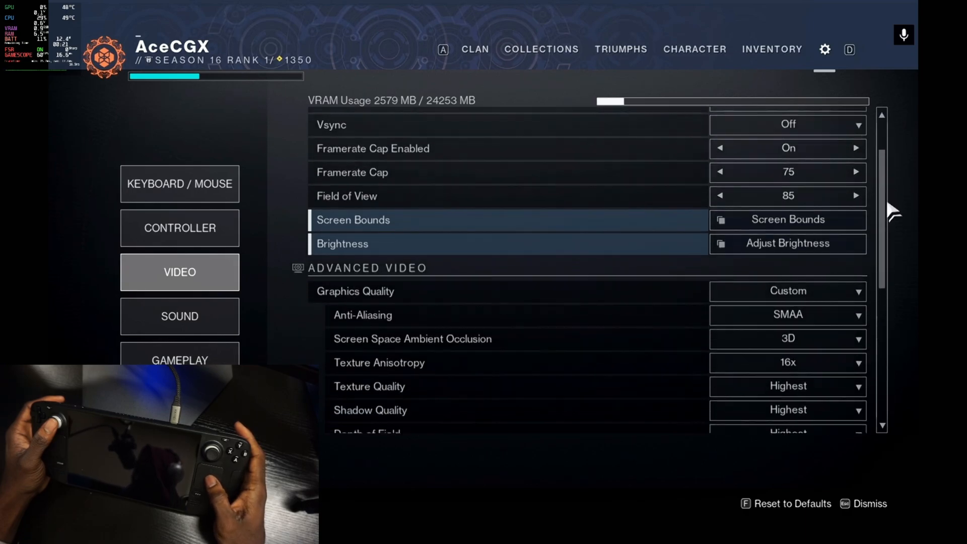
scroll(down, 3)
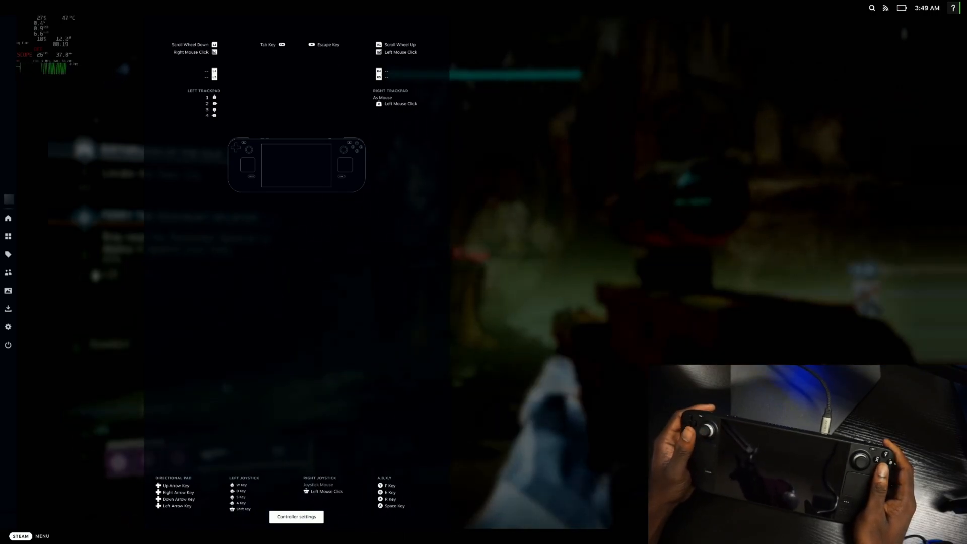
Step: Apply the Keyboard (WASD) and Mouse template to Google Chrome's controller layout
click(296, 517)
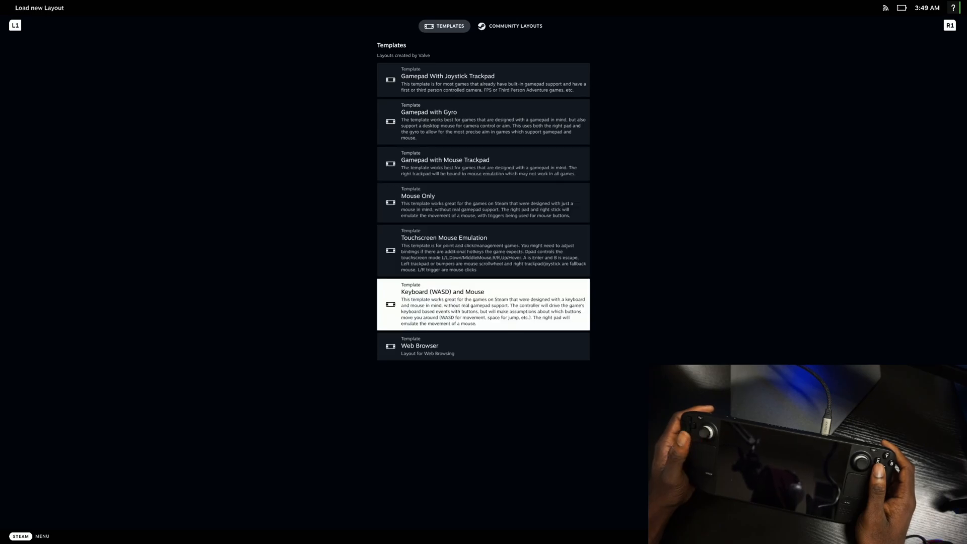
click(483, 305)
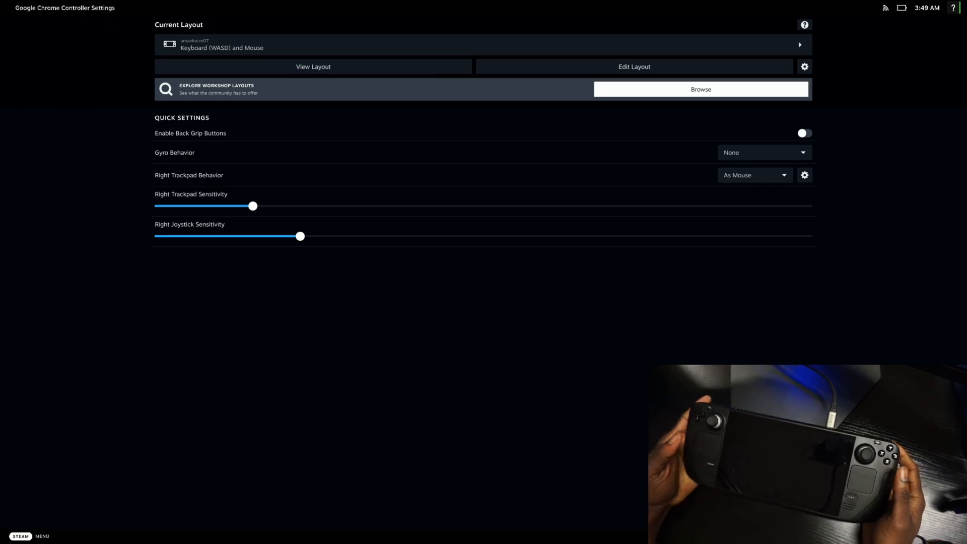
Step: View the layout's Joysticks bindings and bring up the right joystick's Joystick Mouse settings
click(312, 66)
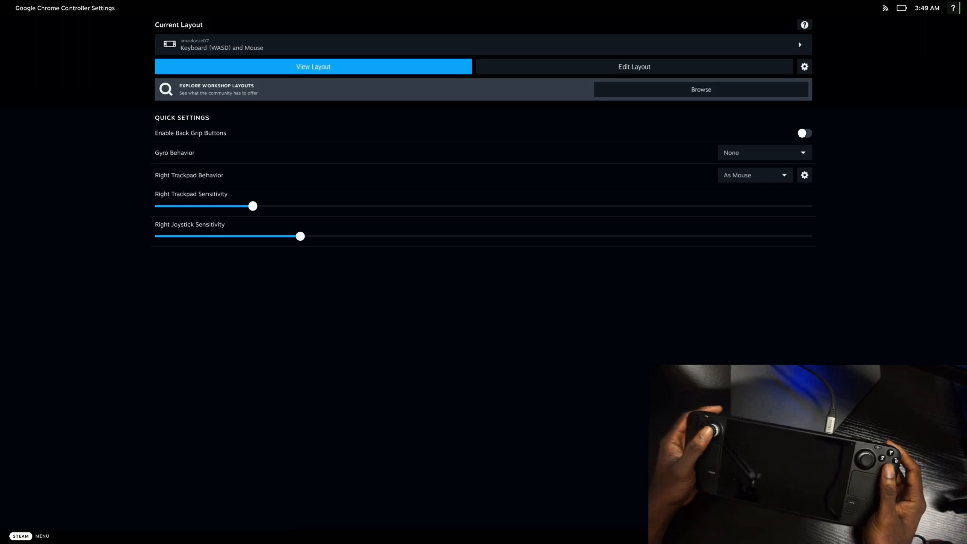
click(634, 67)
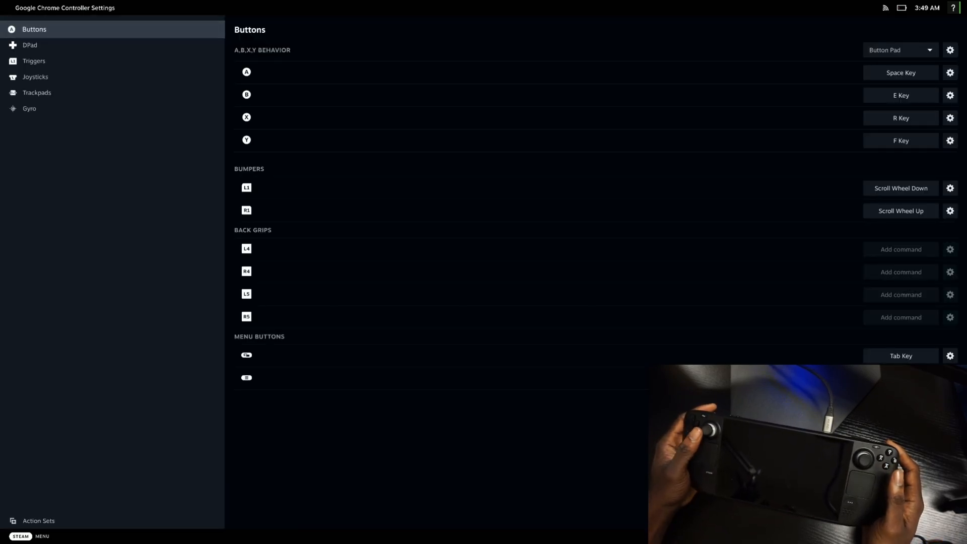
click(35, 76)
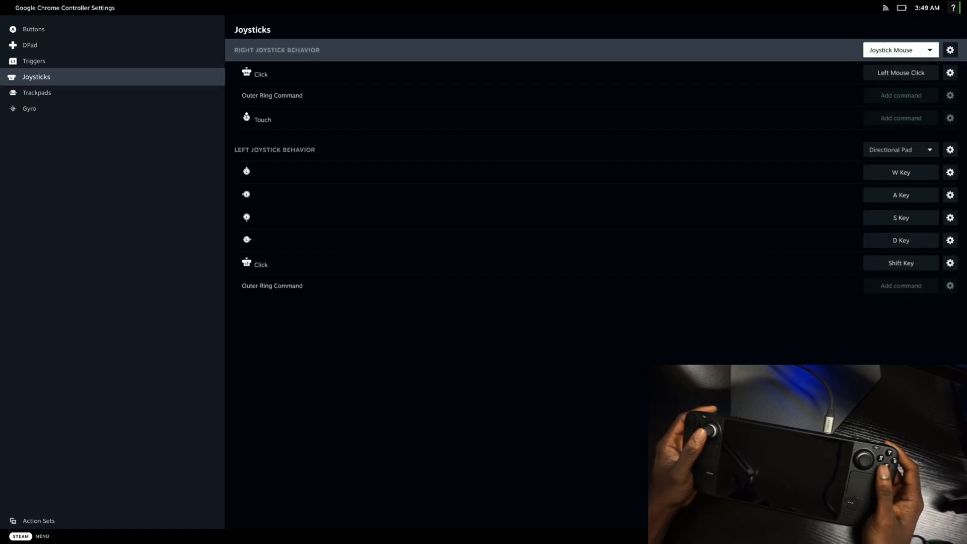
click(950, 50)
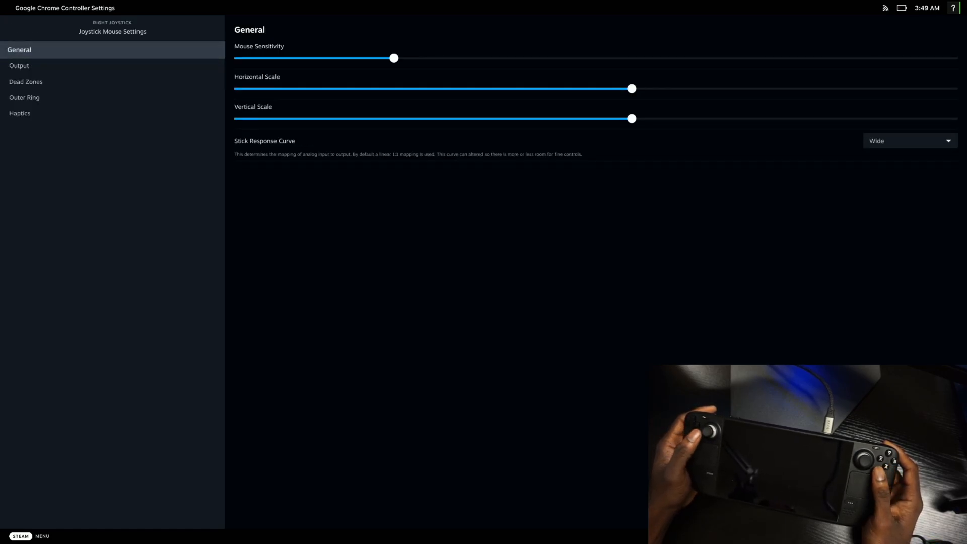